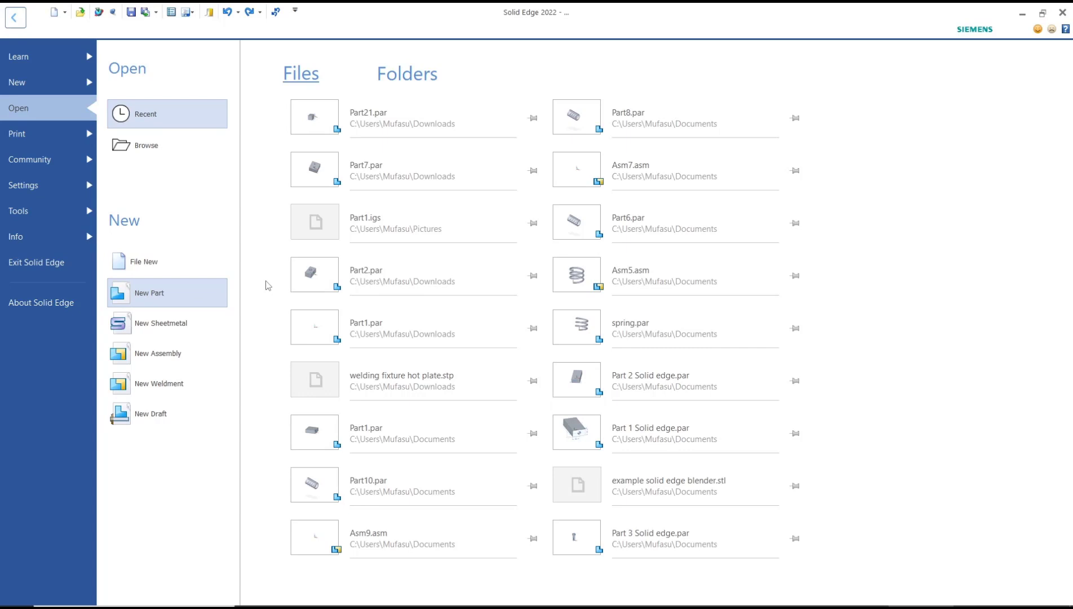
Start a new, empty synchronous part document (Part3) from the backstage page.
{"action": "left_click", "coordinate": [149, 292]}
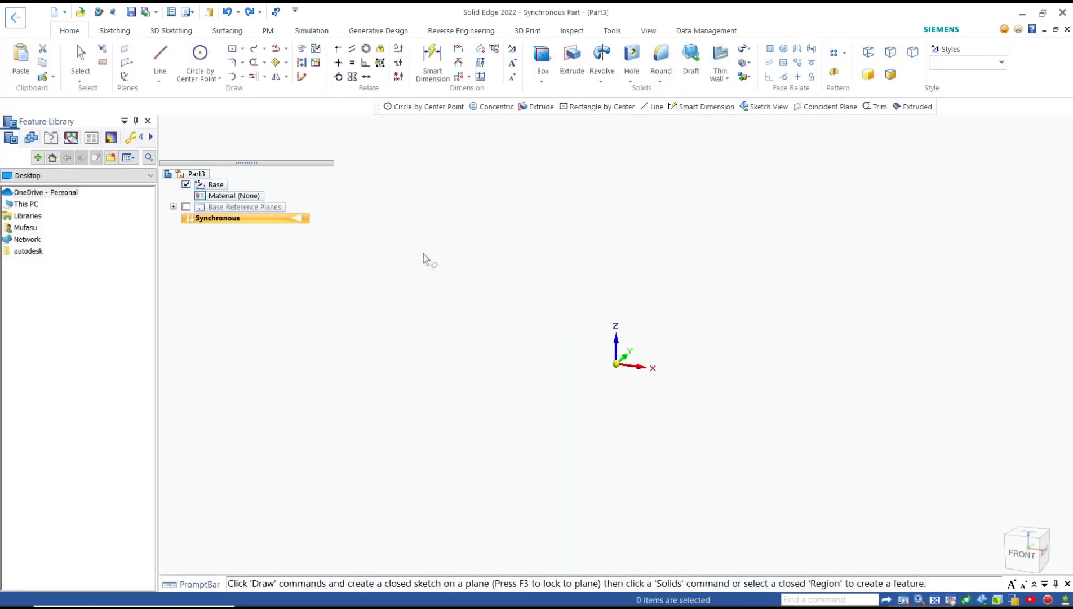
Sketch a center-point circle on the base plane and extrude it into a thin disc (Protrusion 1).
{"action": "left_click", "coordinate": [199, 62]}
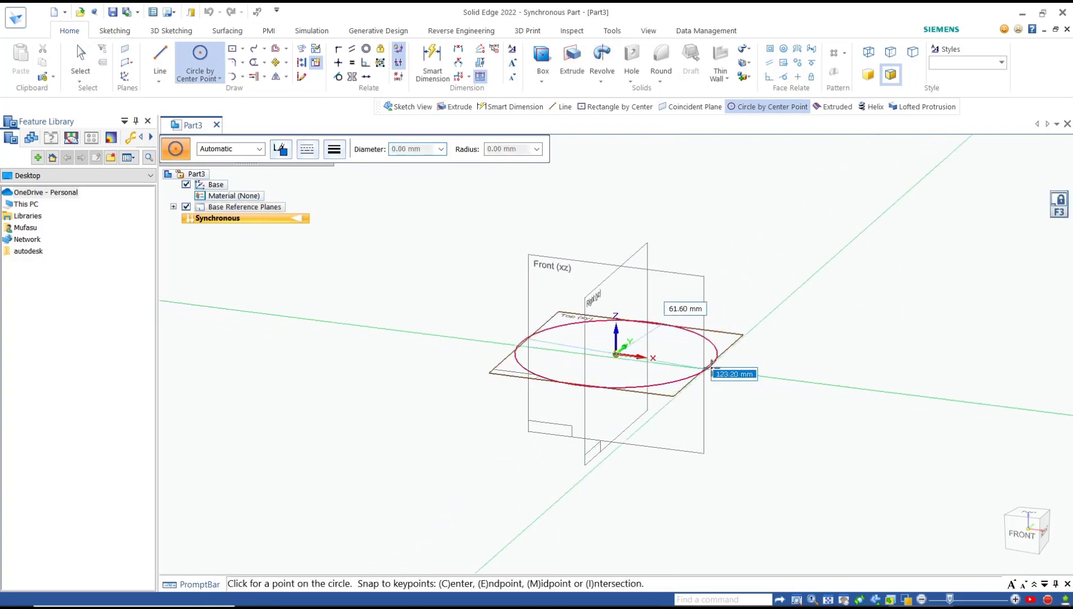
{"action": "left_click", "coordinate": [701, 373]}
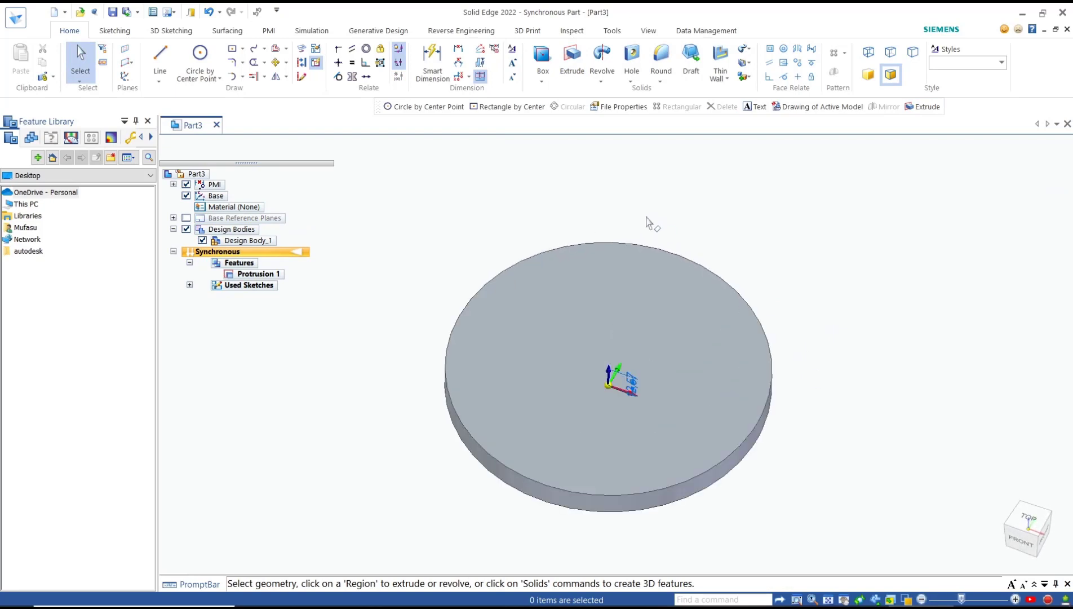
Configure an ISO metric Tr 10 x 2 threaded hole with thread to full hole extent.
{"action": "left_click", "coordinate": [630, 57]}
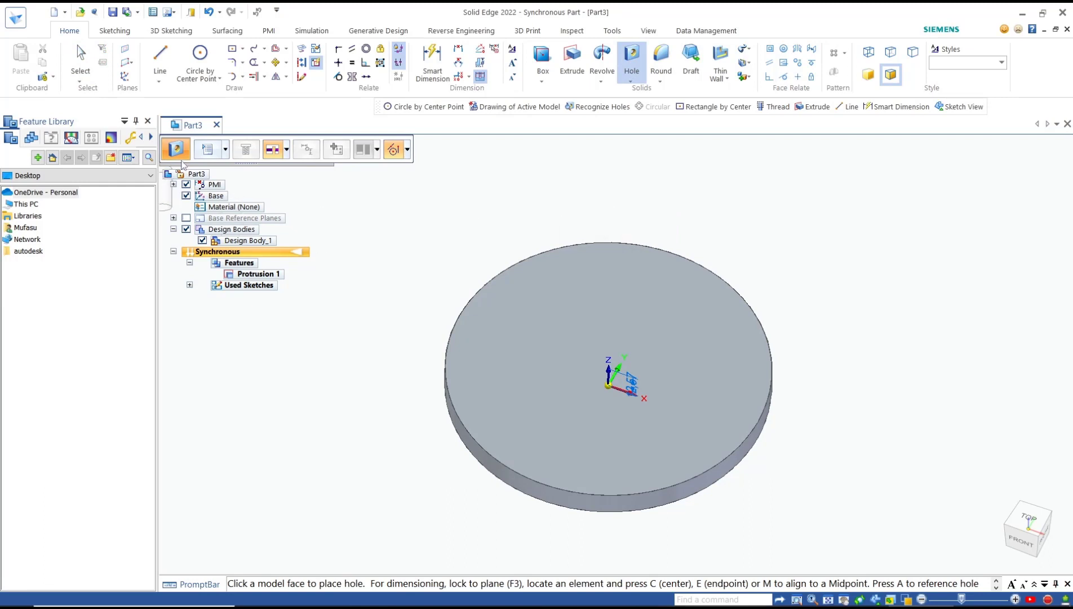
{"action": "left_click", "coordinate": [208, 148]}
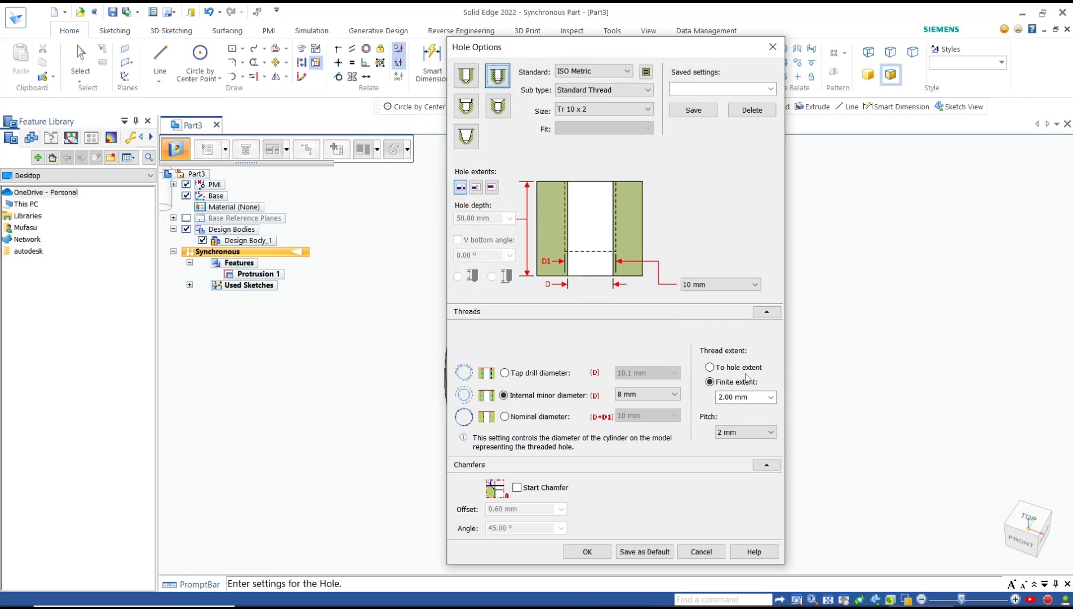
{"action": "left_click", "coordinate": [710, 368]}
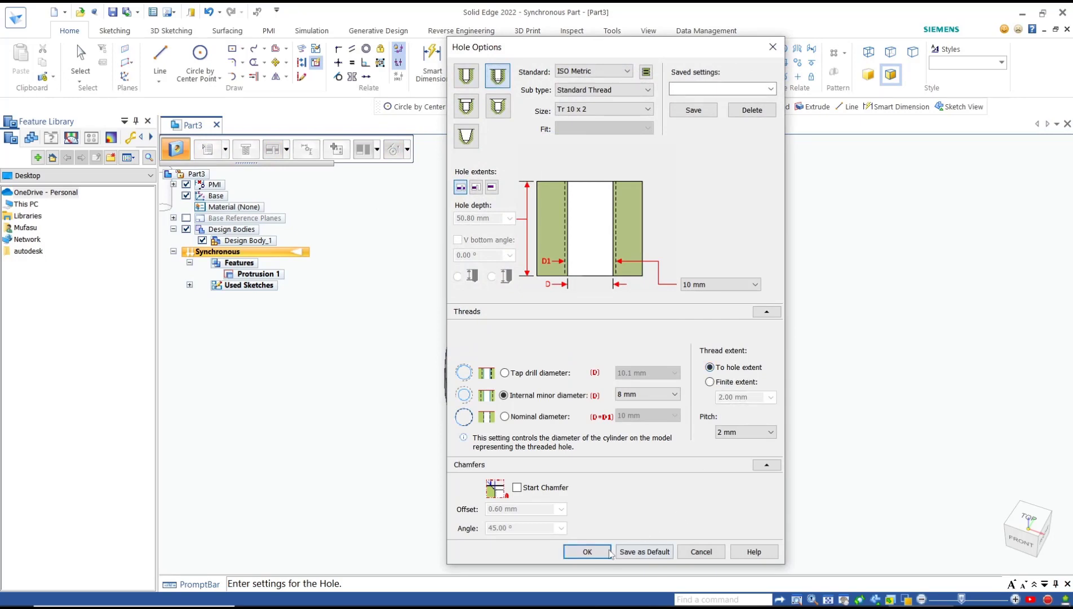
{"action": "left_click", "coordinate": [586, 551]}
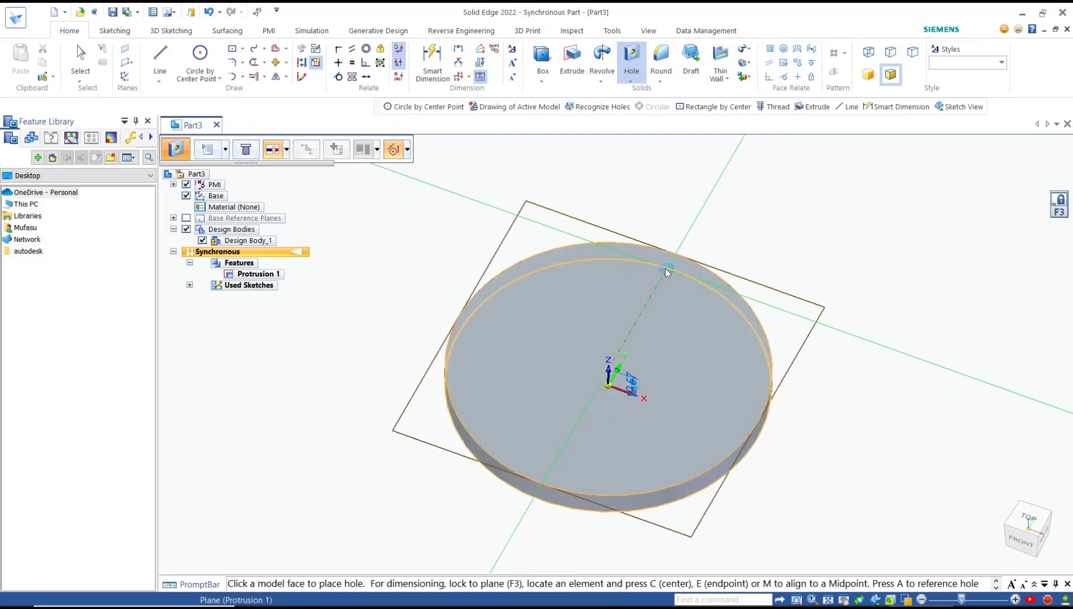
Place Hole 1 on the disc's top face near its rim.
{"action": "left_click", "coordinate": [667, 267]}
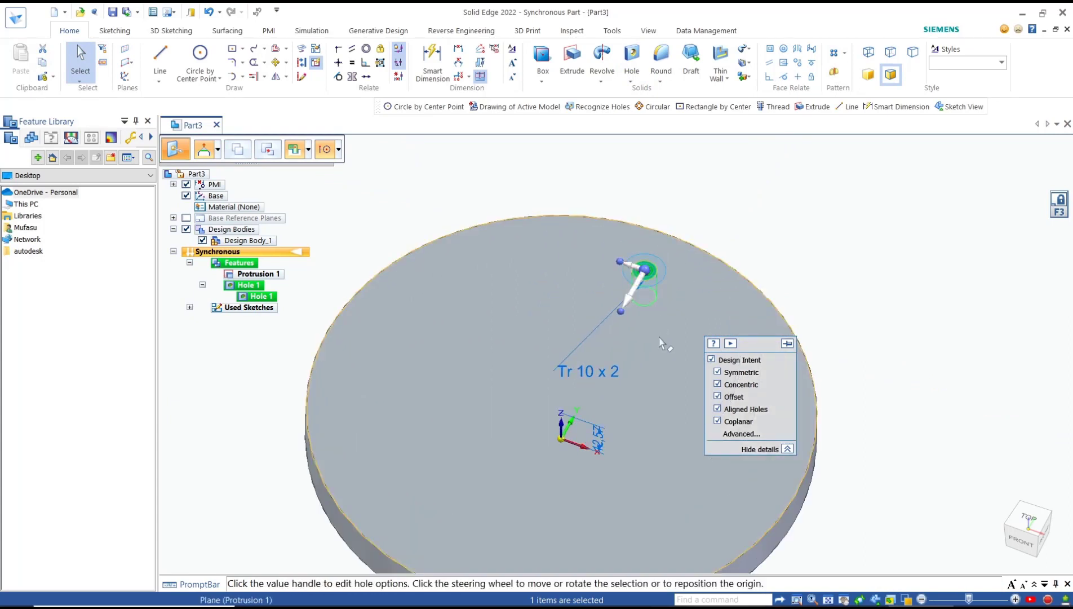
{"action": "mouse_move", "coordinate": [834, 53]}
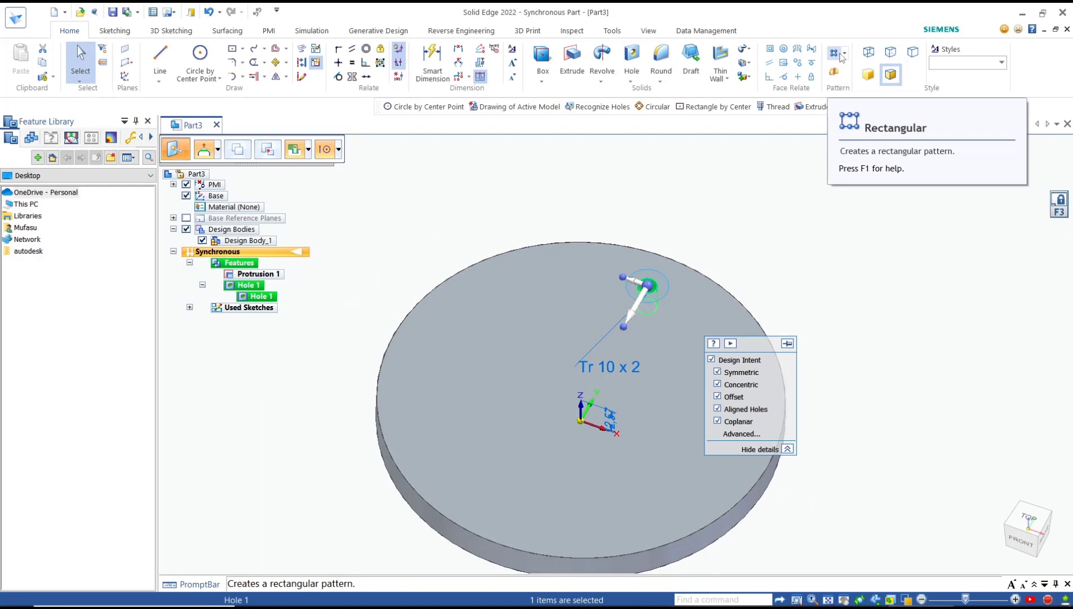
Repeat Hole 1 as Pattern 1, a circular pattern of ten holes around the disc.
{"action": "left_click", "coordinate": [846, 53]}
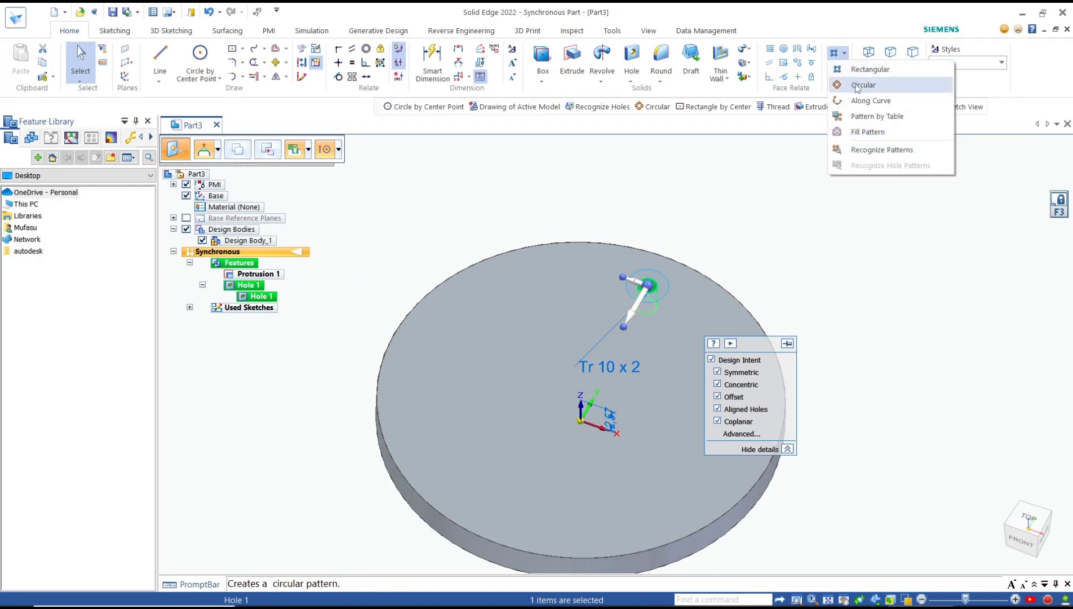
{"action": "left_click", "coordinate": [864, 85]}
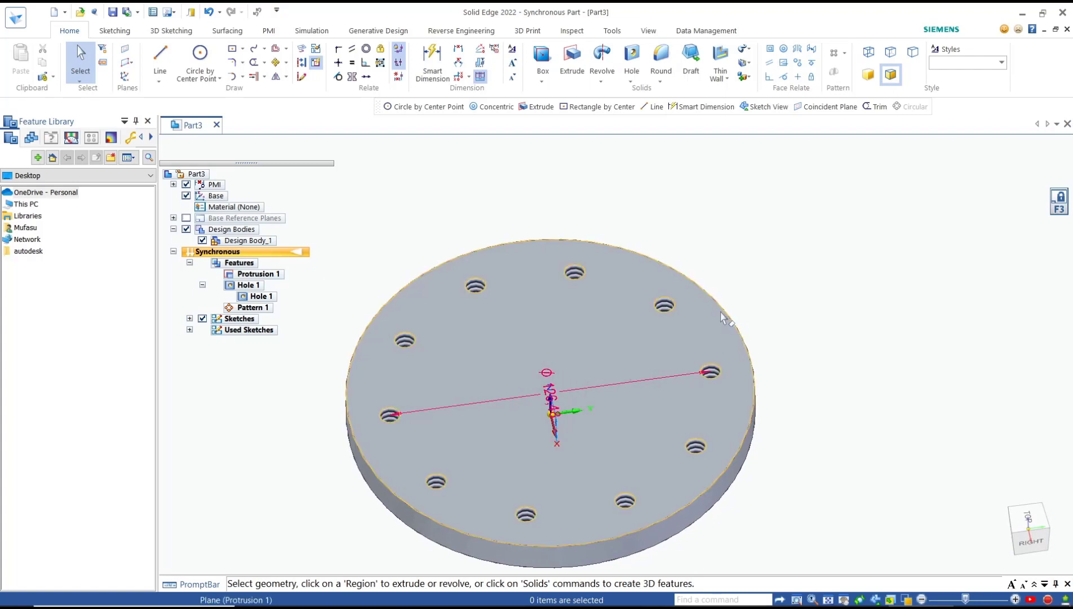
{"action": "mouse_move", "coordinate": [727, 315]}
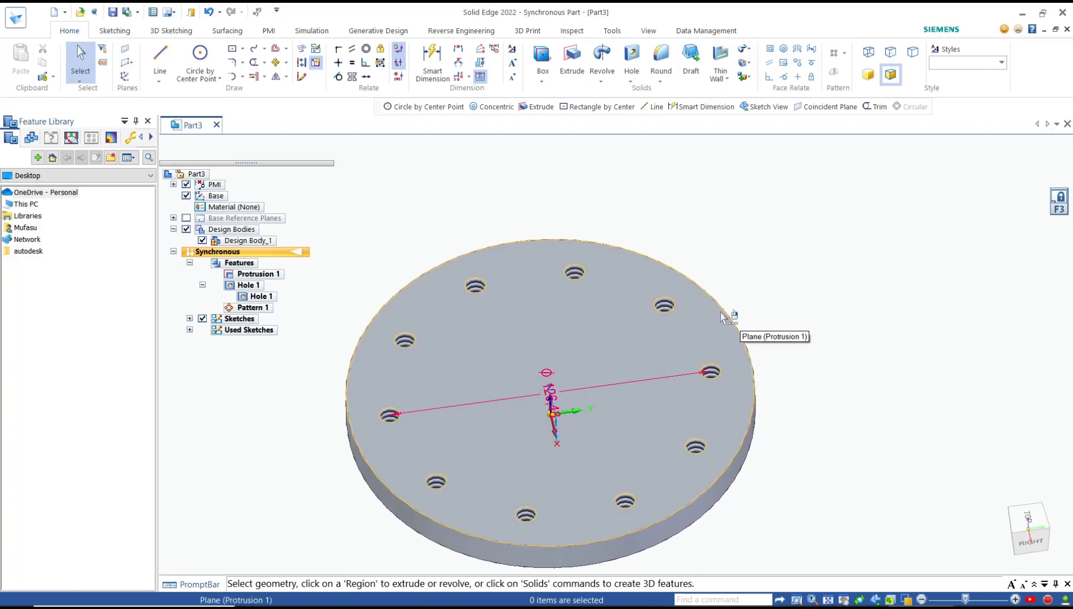